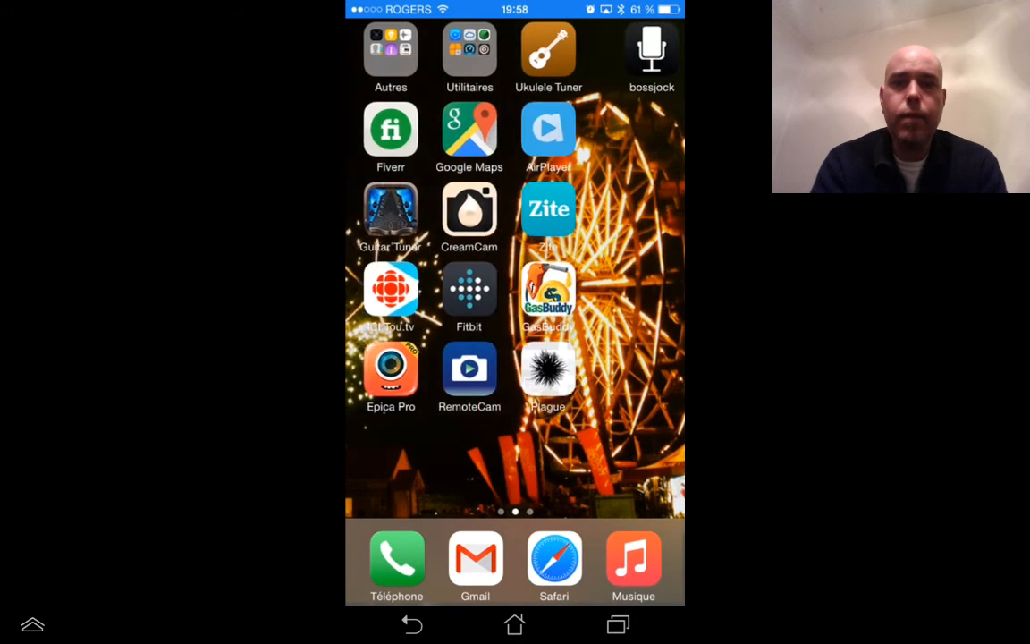
# Swipe left through the mirrored iPhone home screens to the Messages and Calendar page.
pyautogui.hscroll(-3)
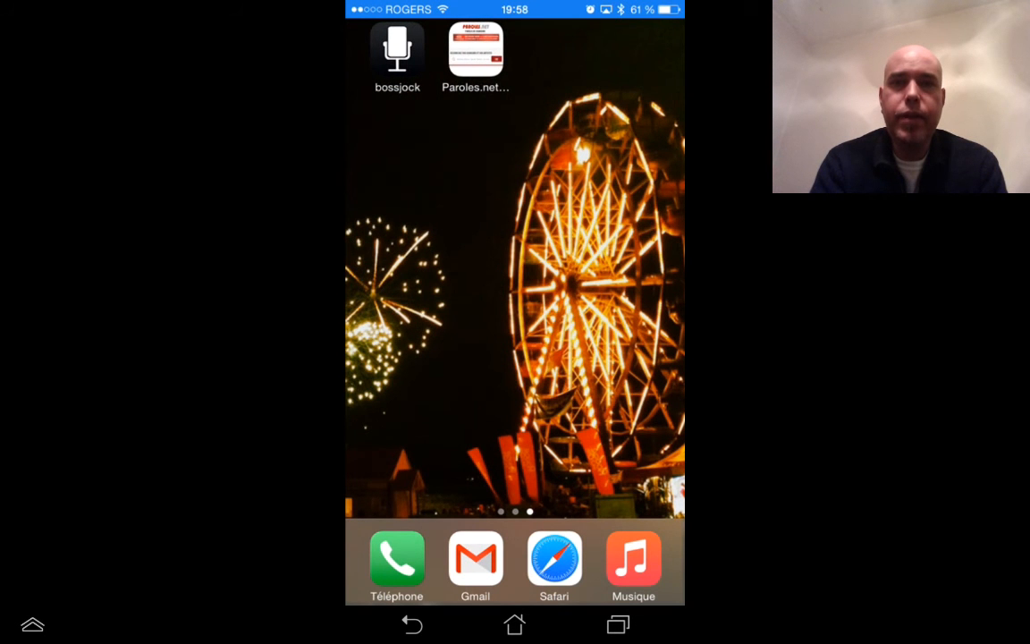
pyautogui.hscroll(-3)
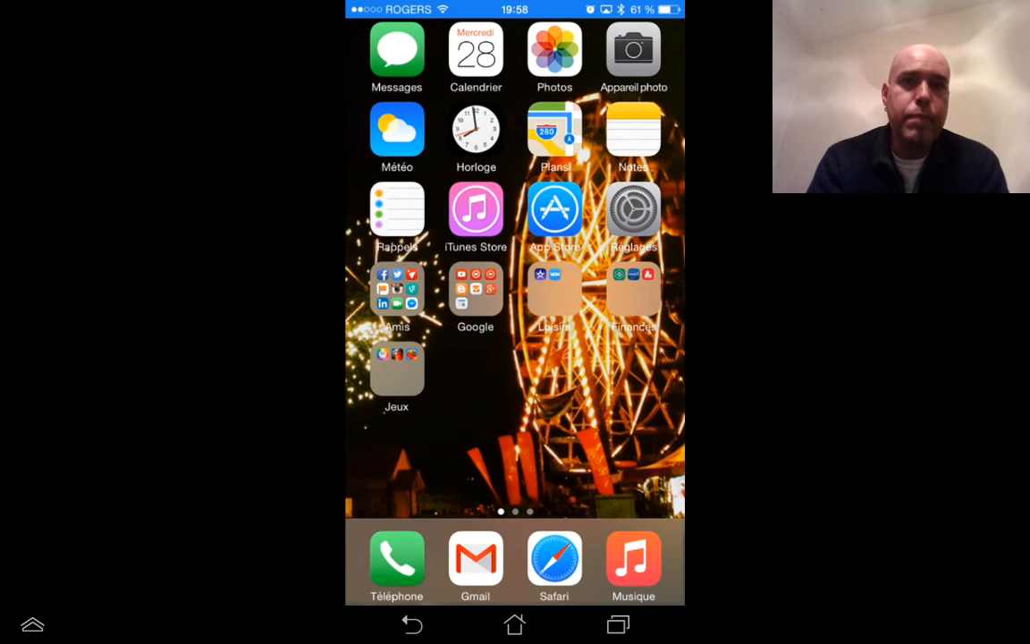
pyautogui.hscroll(-3)
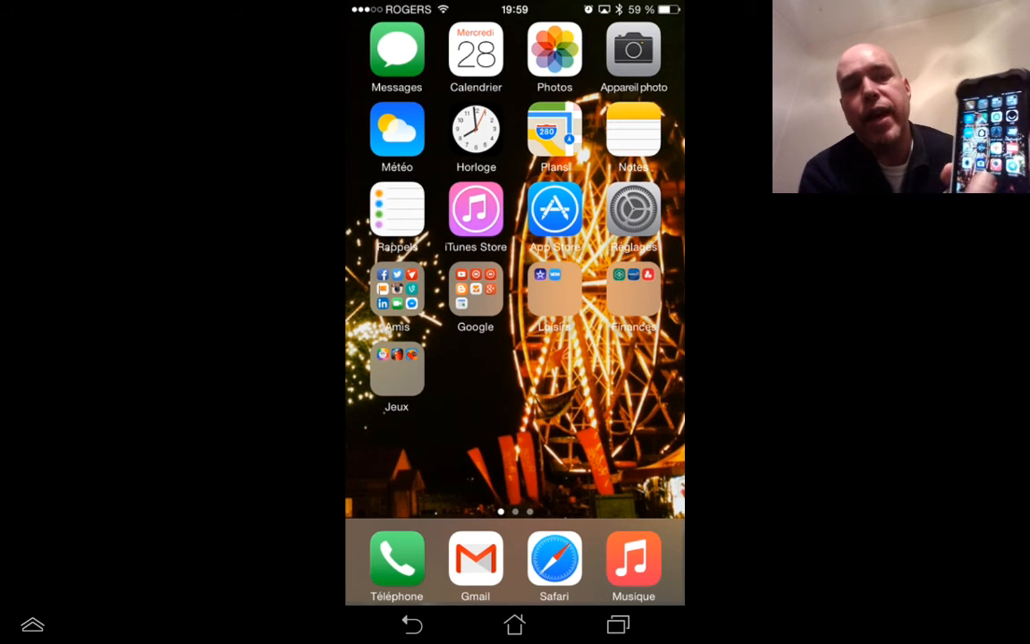
# End mirroring and bring up Play Store search results for 'kodi' on the tablet.
pyautogui.hscroll(-3)
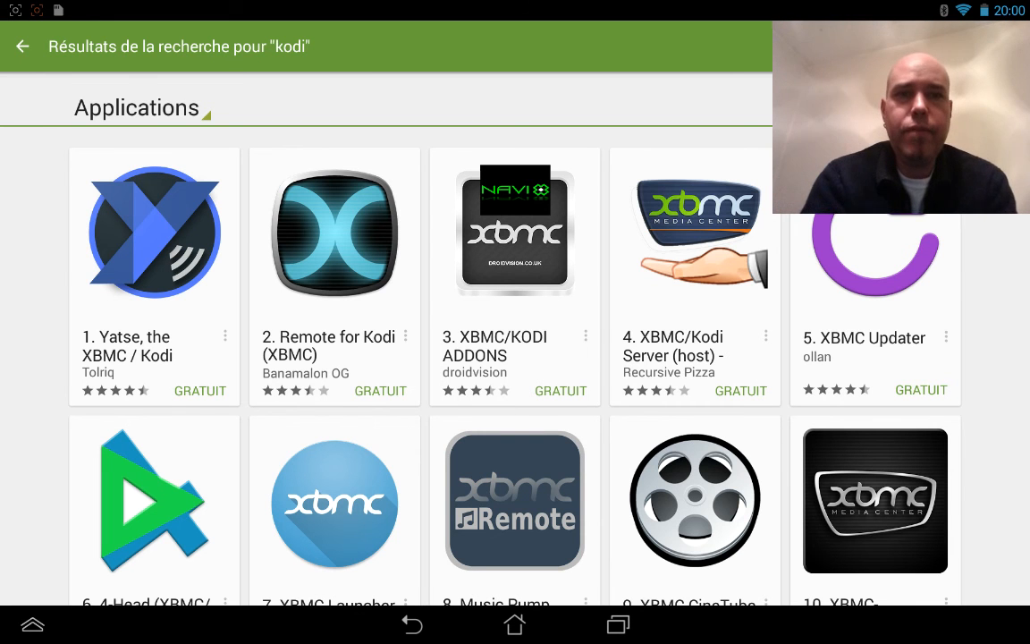
# Replace the 'kodi' search with 'ezcast' and open the EZCast Screen with AirPlay page.
pyautogui.click(175, 46)
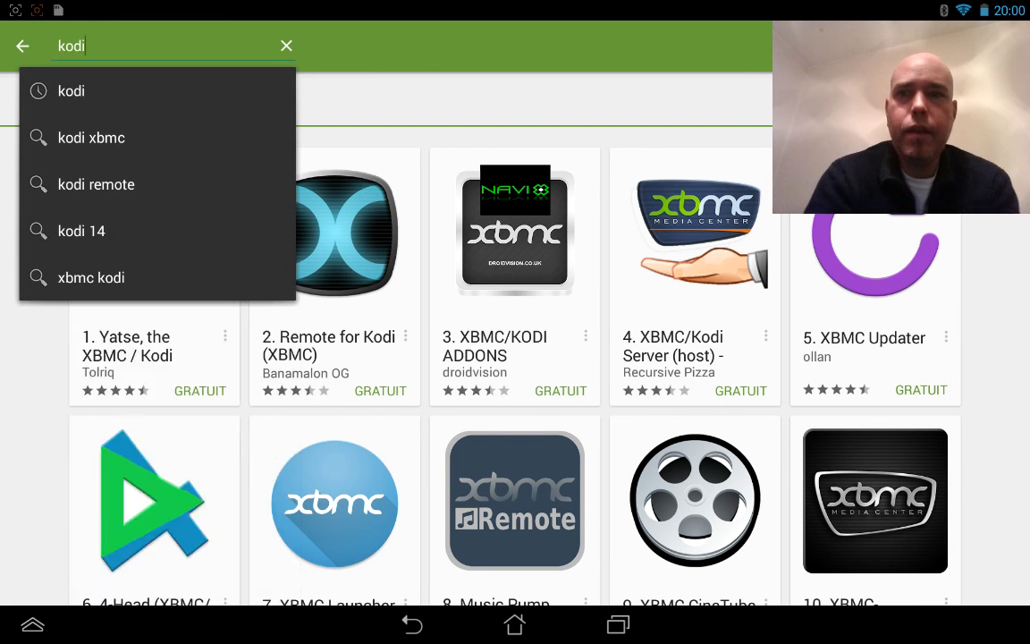
pyautogui.press('Backspace')
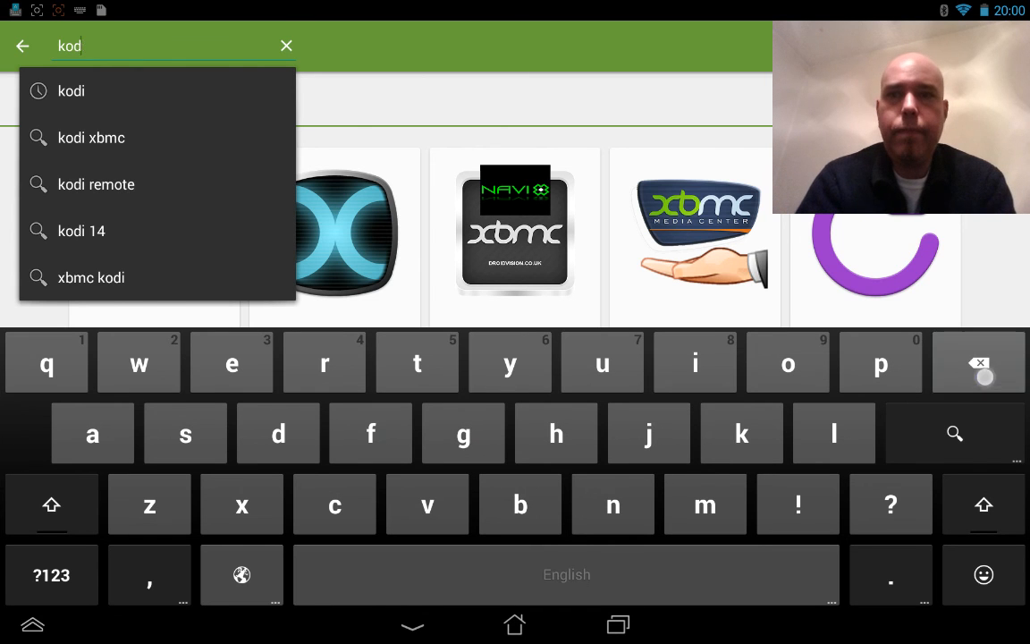
pyautogui.click(286, 46)
pyautogui.write('ezcasr')
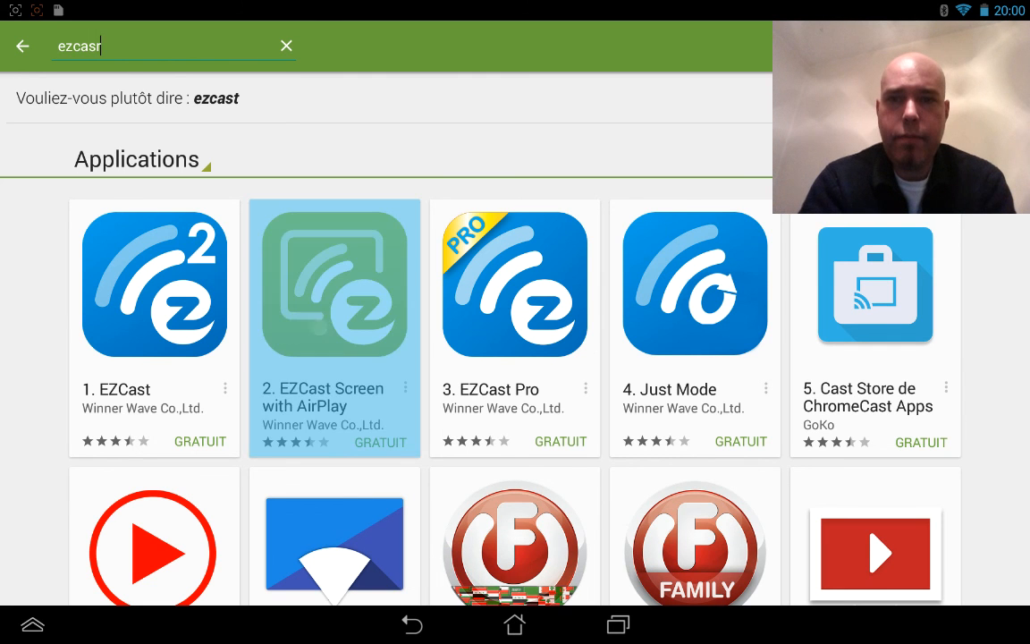
pyautogui.click(334, 282)
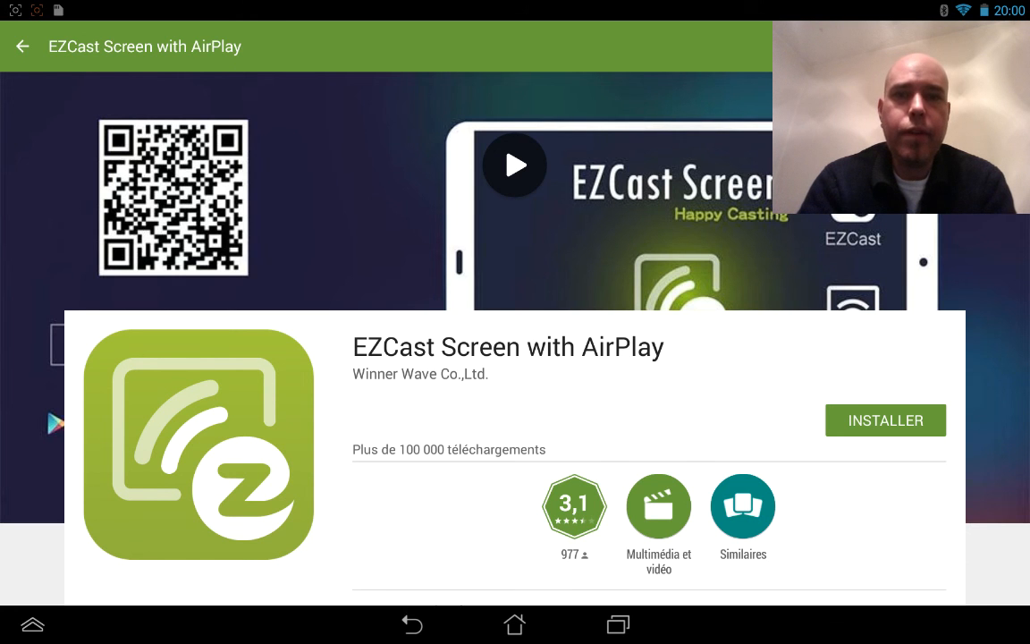
# Scroll the EZCast Screen with AirPlay page to show its AirPlay-compatibility description.
pyautogui.scroll(-3)
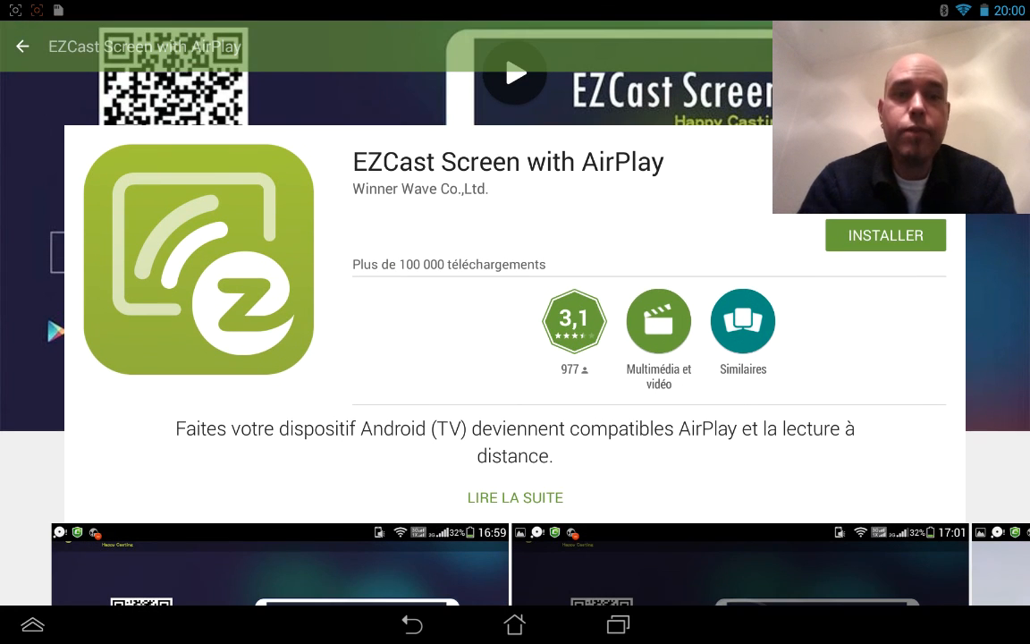